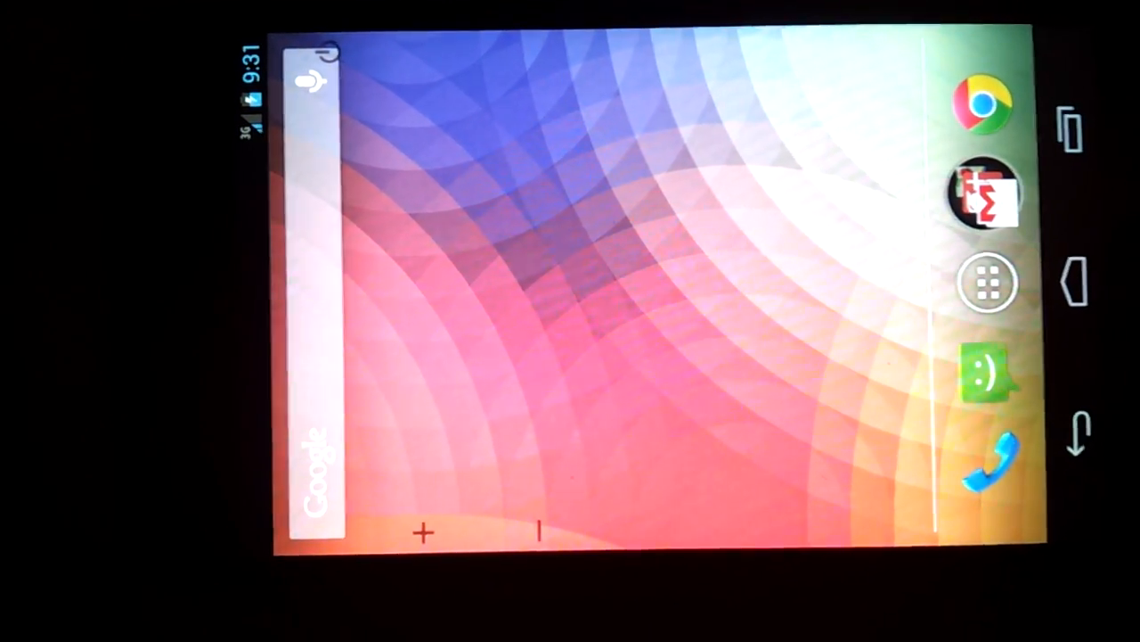
- Launch Speedtest.net from the home screen to test the current 3G connection
{"action": "left_click", "coordinate": [987, 282]}
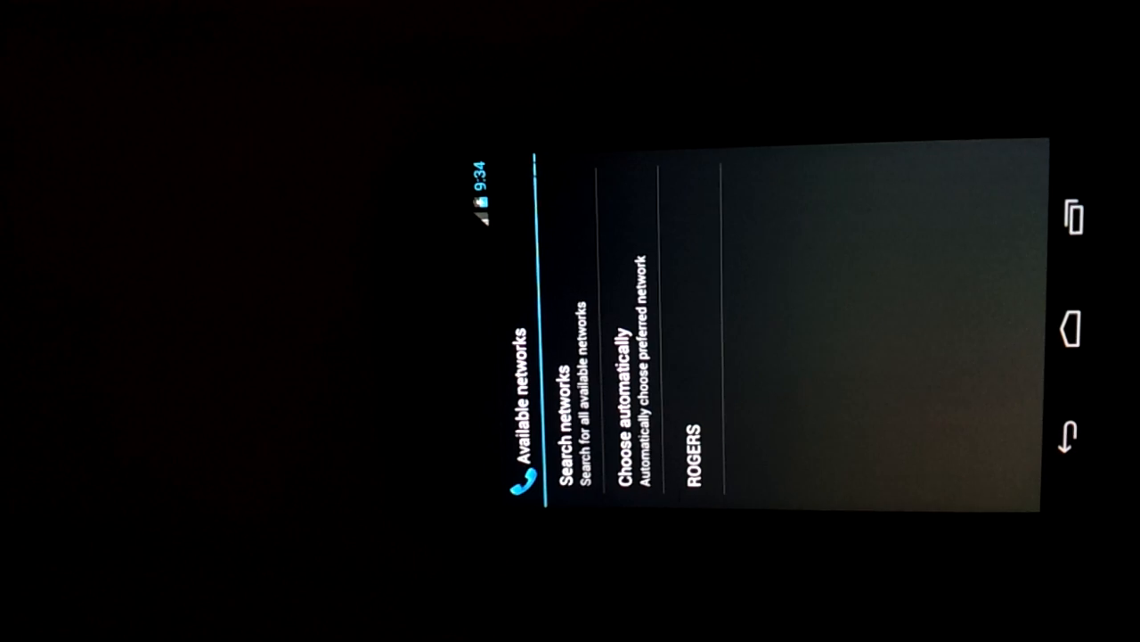
- Register the phone on the ROGERS network from the available networks list
{"action": "left_click", "coordinate": [1073, 333]}
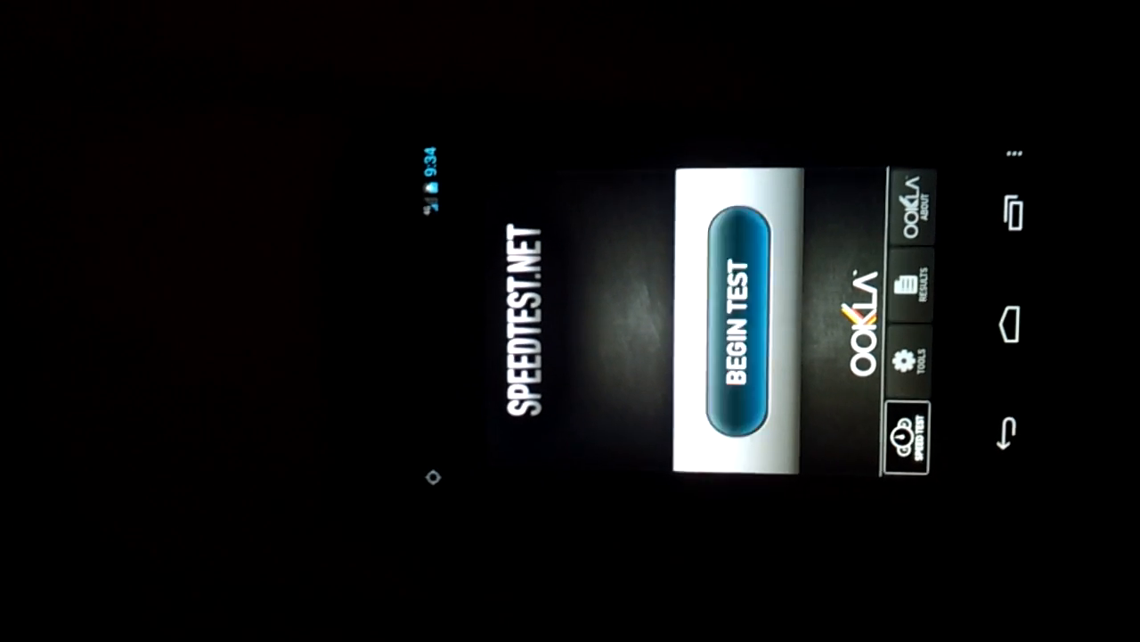
- Begin a fresh Speedtest.net run over the new LTE connection
{"action": "left_click", "coordinate": [749, 330]}
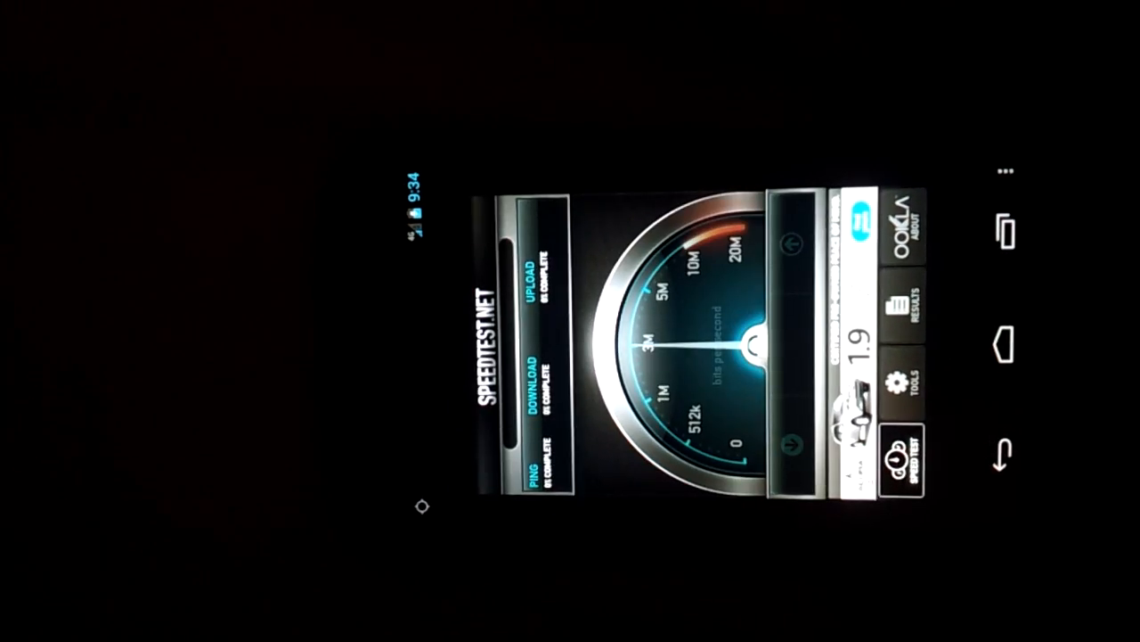